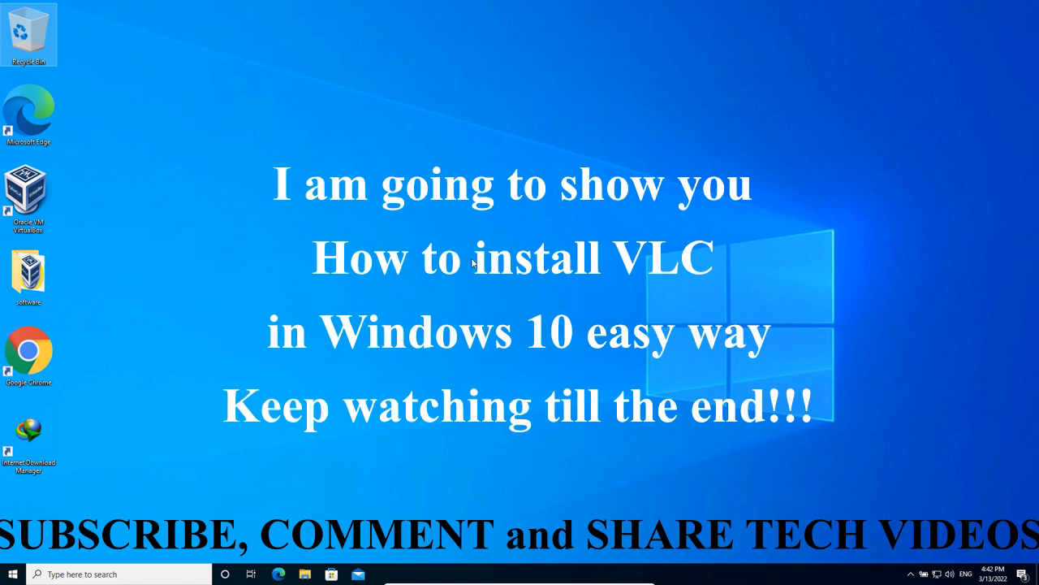
pyautogui.moveTo(393, 299)
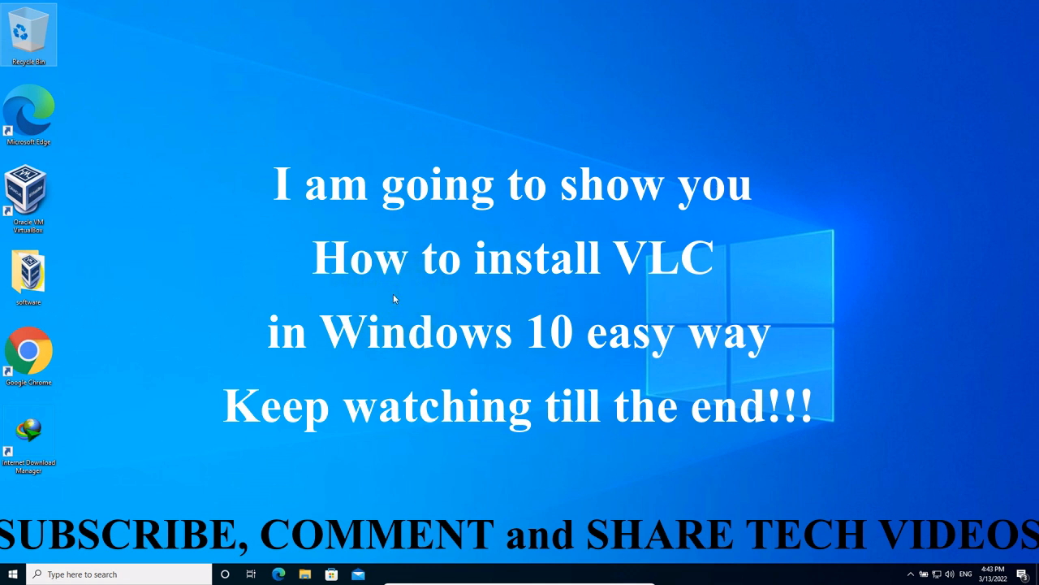
pyautogui.moveTo(388, 307)
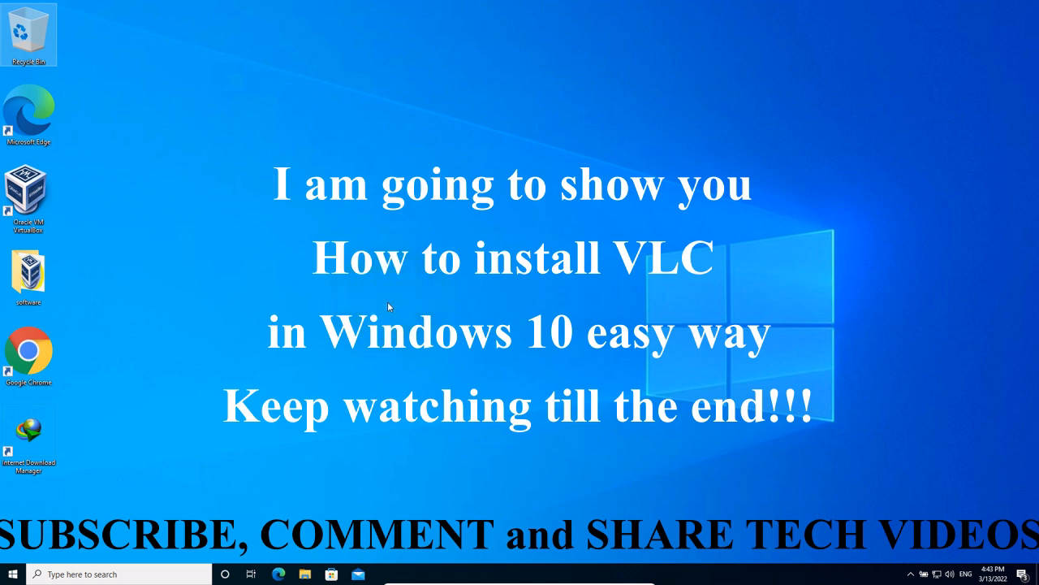
# - Launch Chrome, search Google for 'vlc download' and open the Softonic VLC result
pyautogui.click(117, 354)
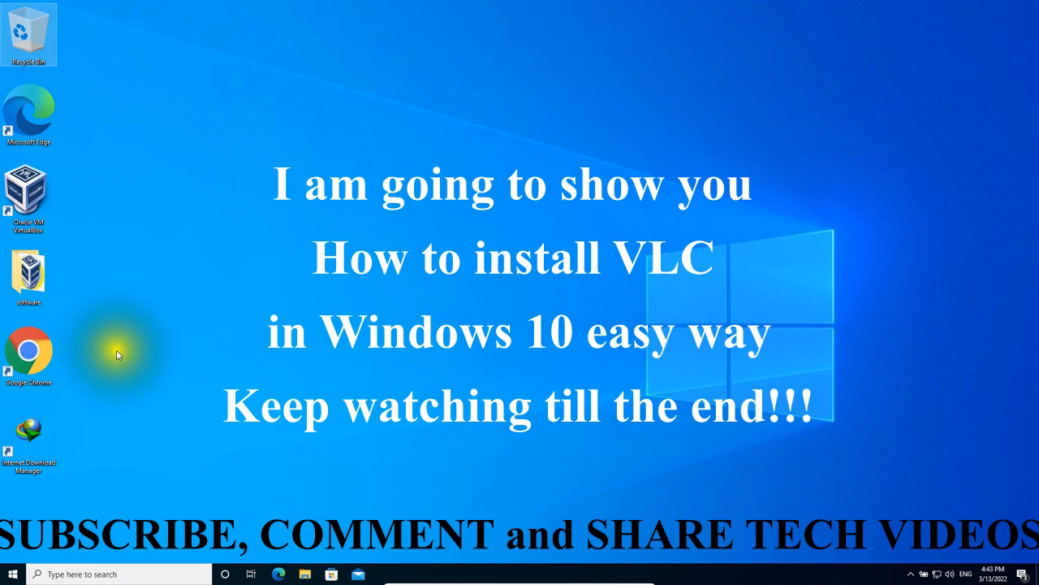
pyautogui.moveTo(220, 323)
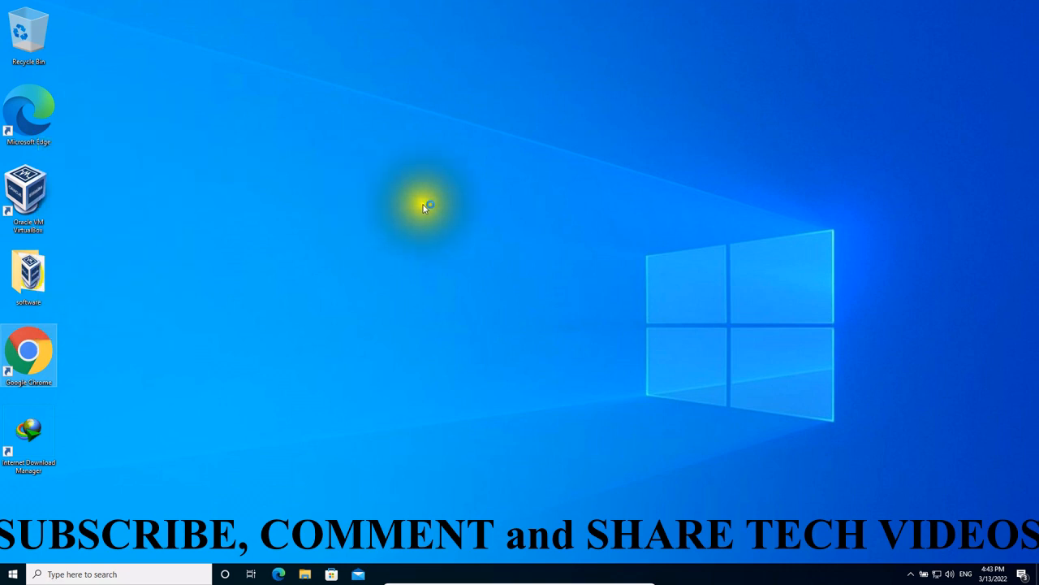
pyautogui.doubleClick(29, 354)
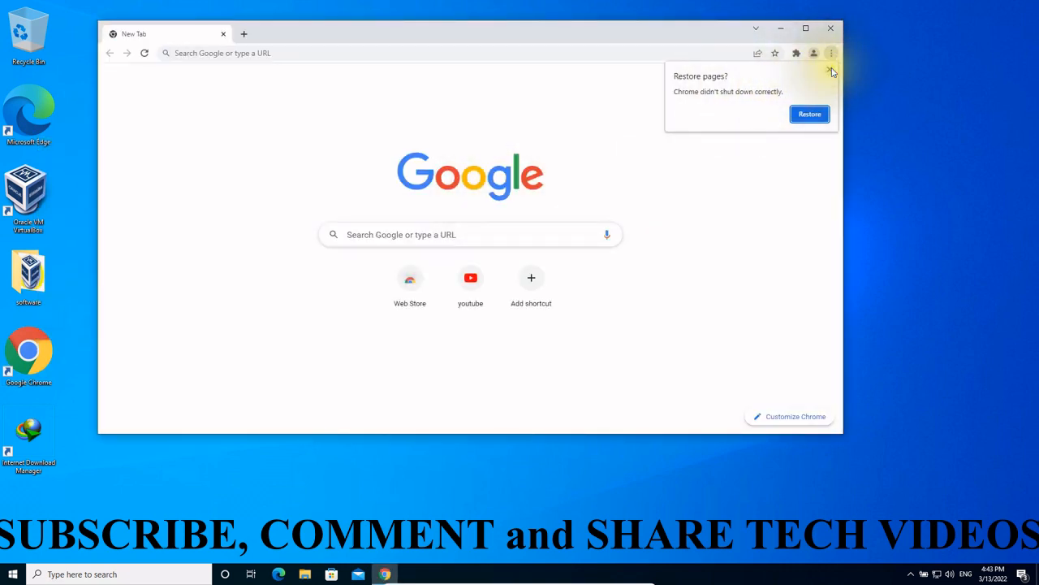
pyautogui.click(406, 234)
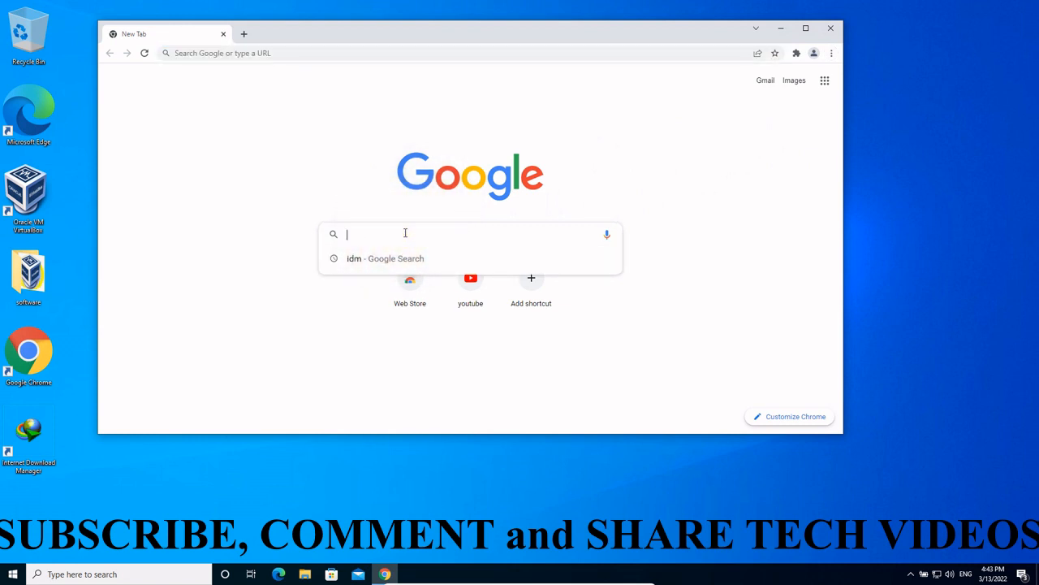
pyautogui.write('vlc download')
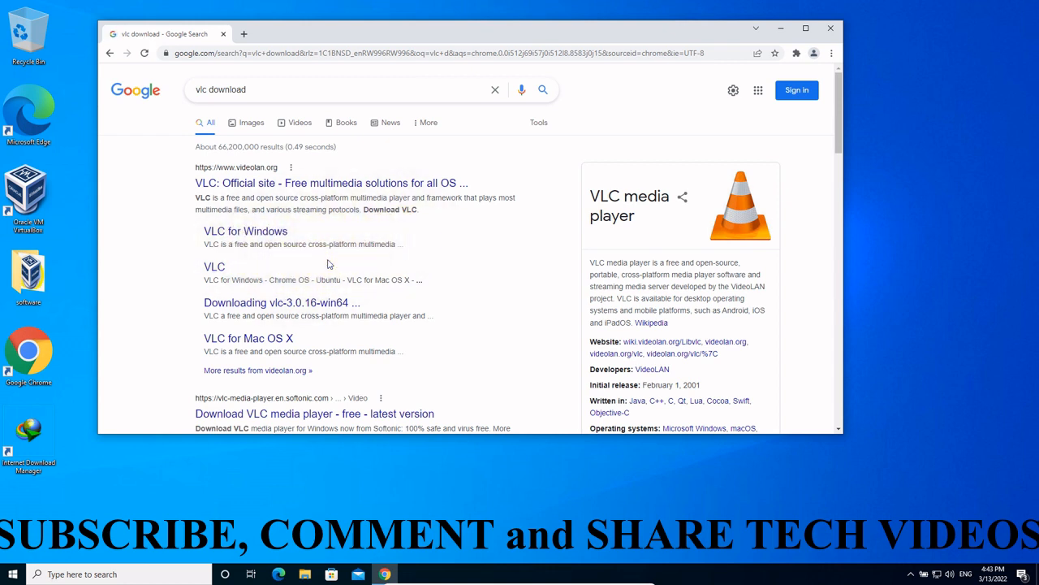
pyautogui.scroll(-3)
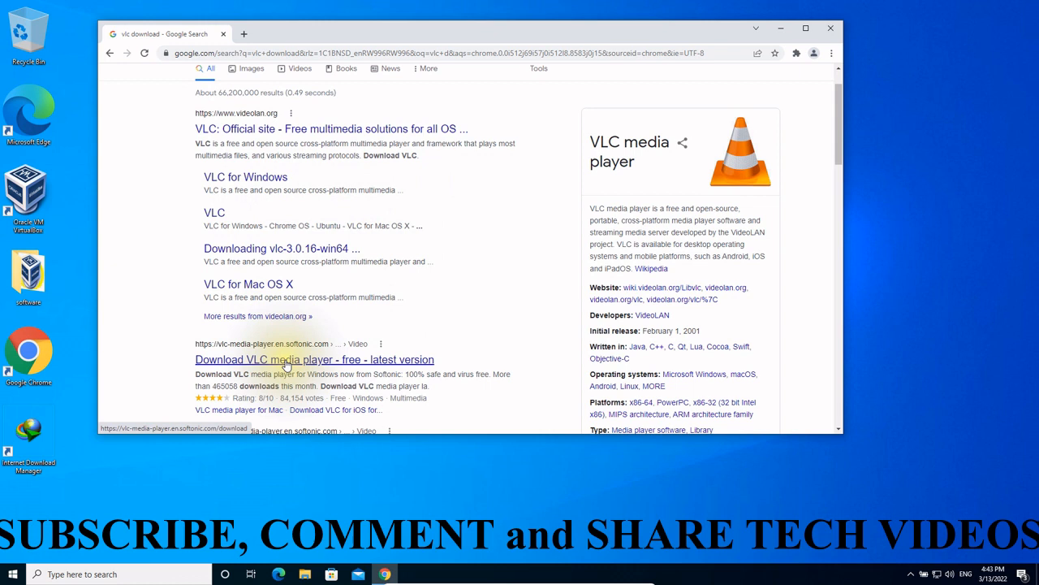
pyautogui.click(316, 359)
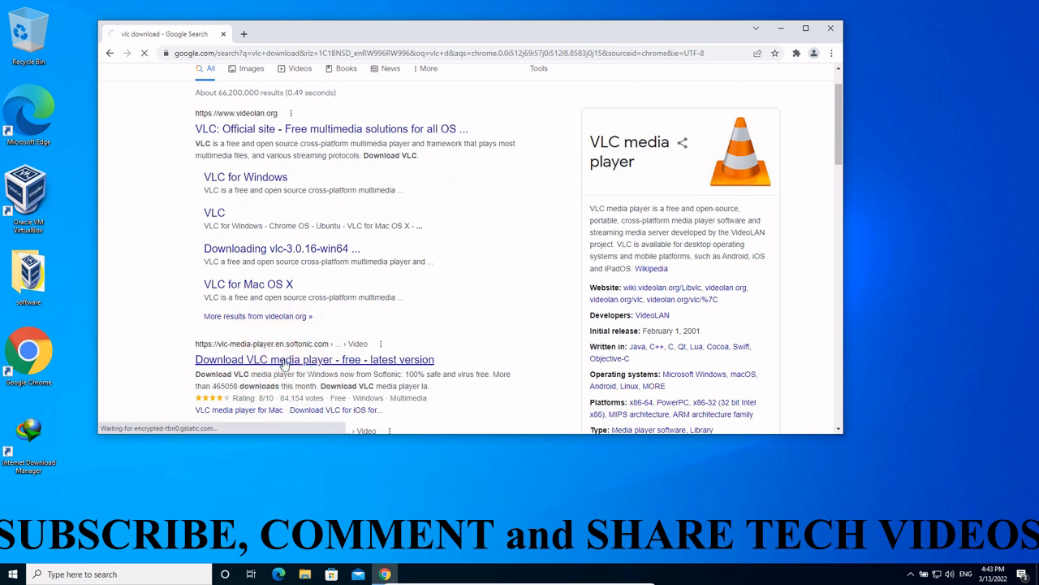
pyautogui.click(315, 359)
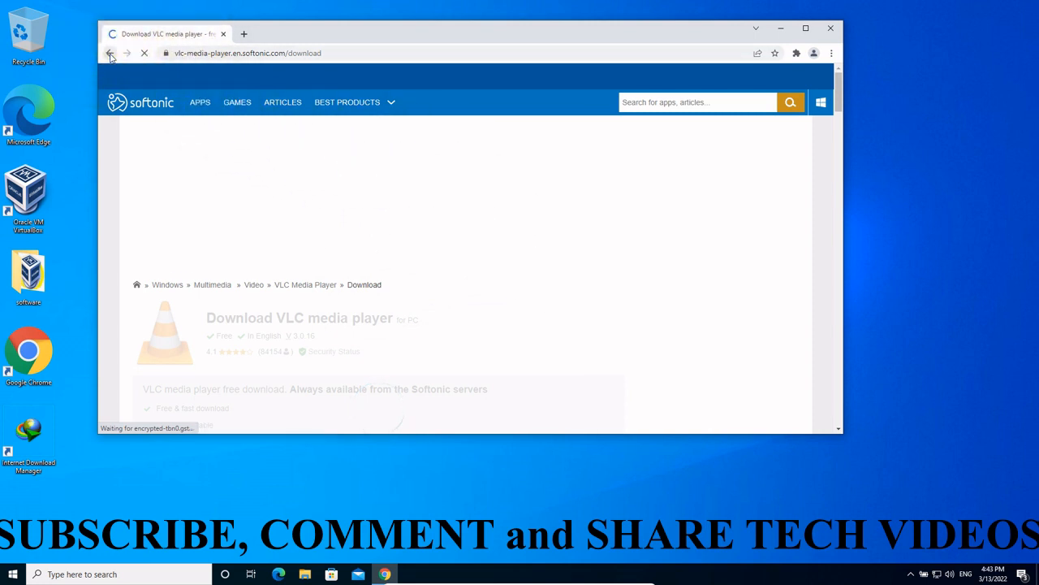
pyautogui.moveTo(111, 52)
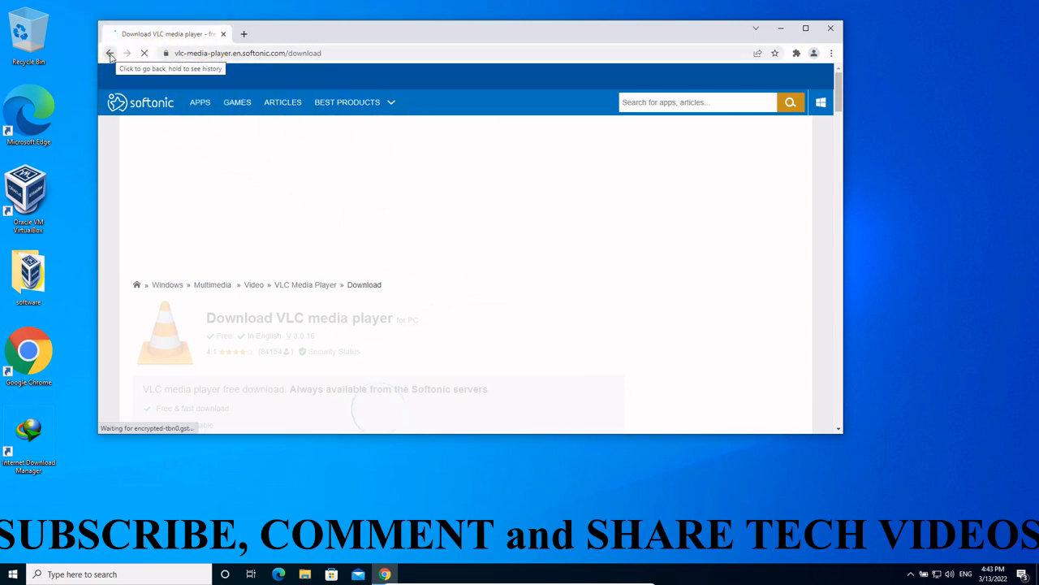
# - Go back to the results and start the VLC 3.0.16 Windows 64bit download from videolan.org
pyautogui.click(110, 52)
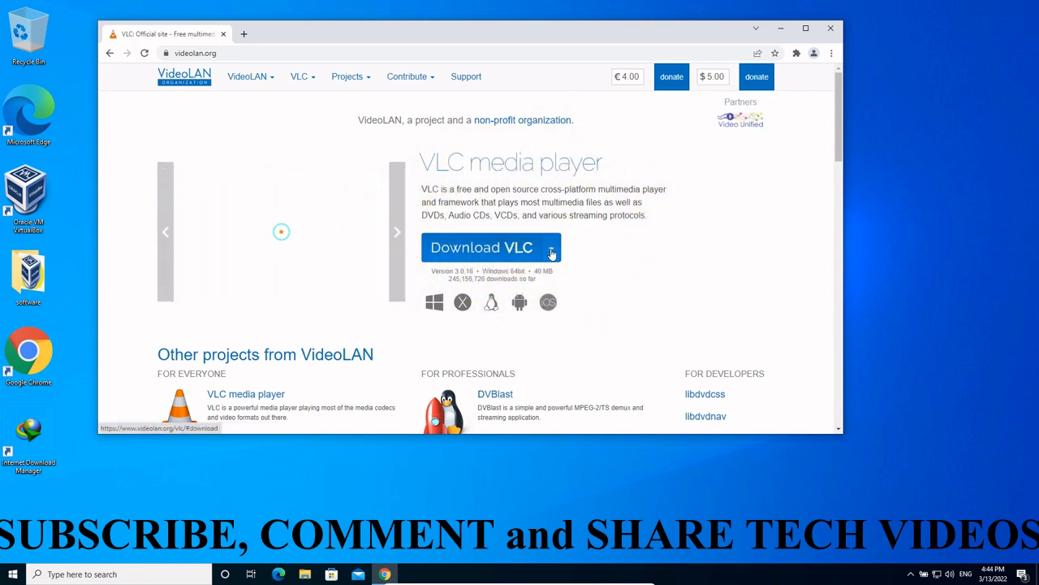
pyautogui.click(552, 247)
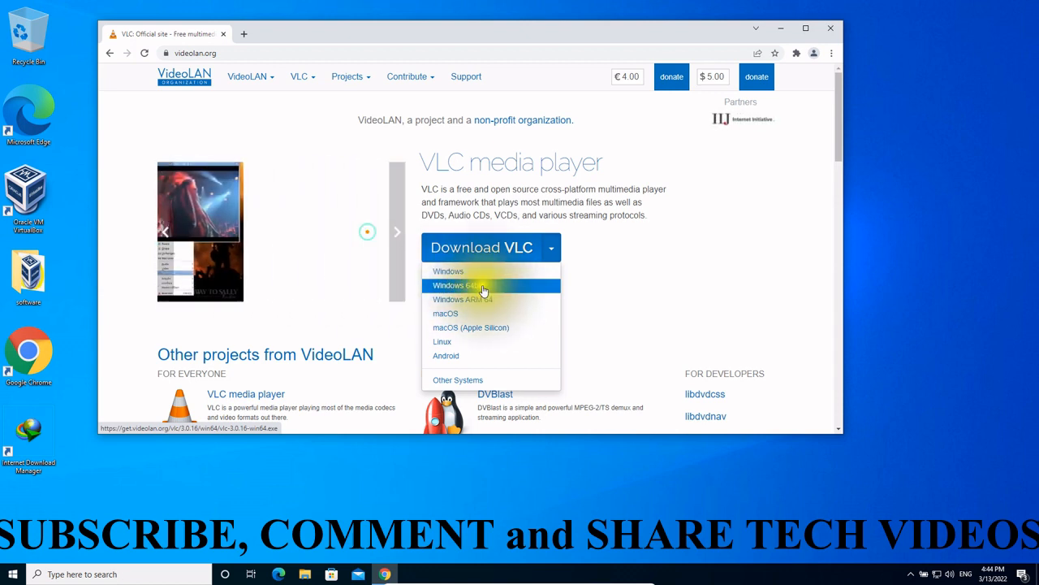
pyautogui.click(484, 286)
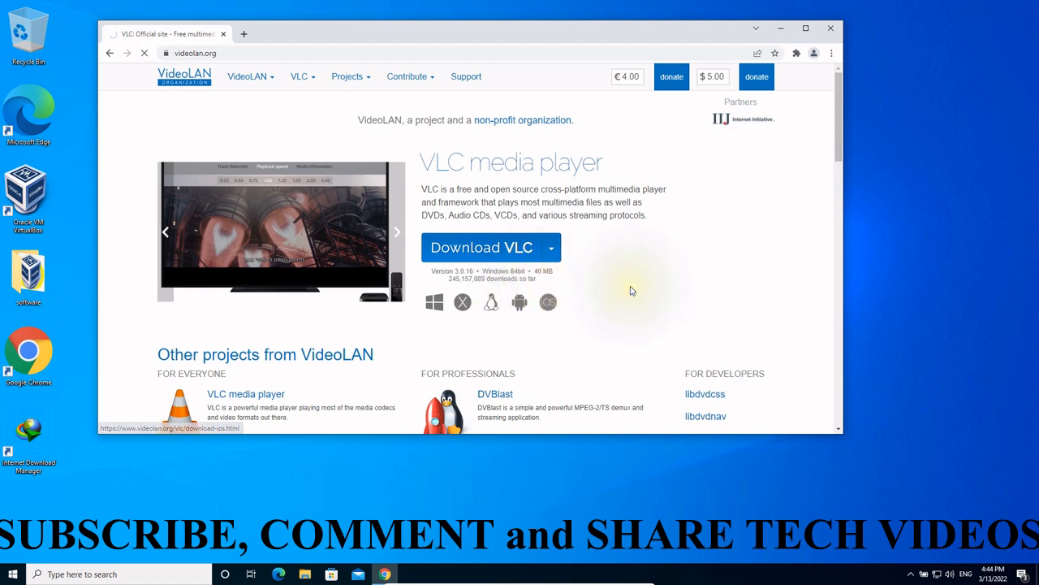
pyautogui.click(481, 247)
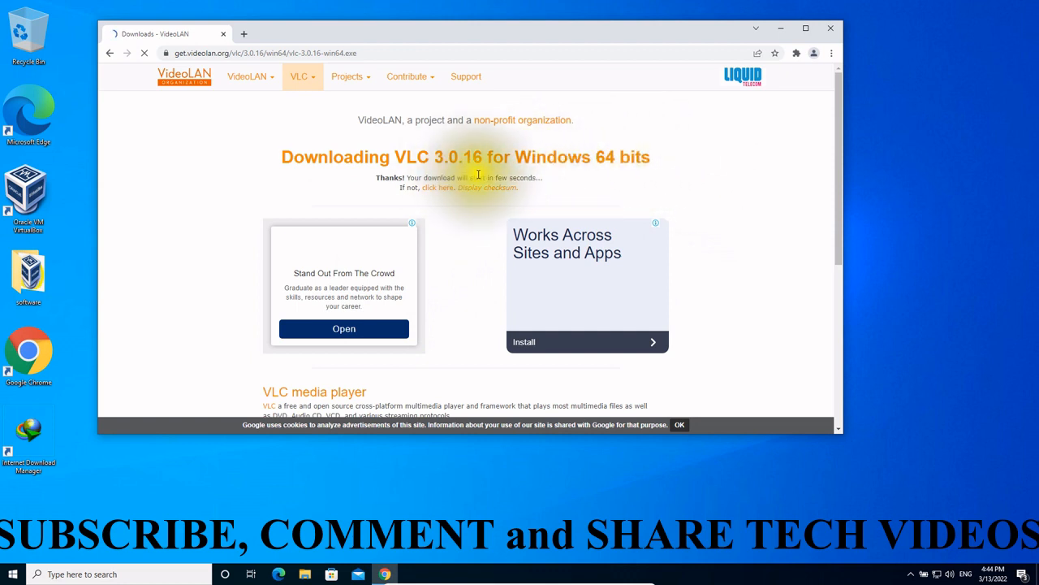
pyautogui.moveTo(737, 253)
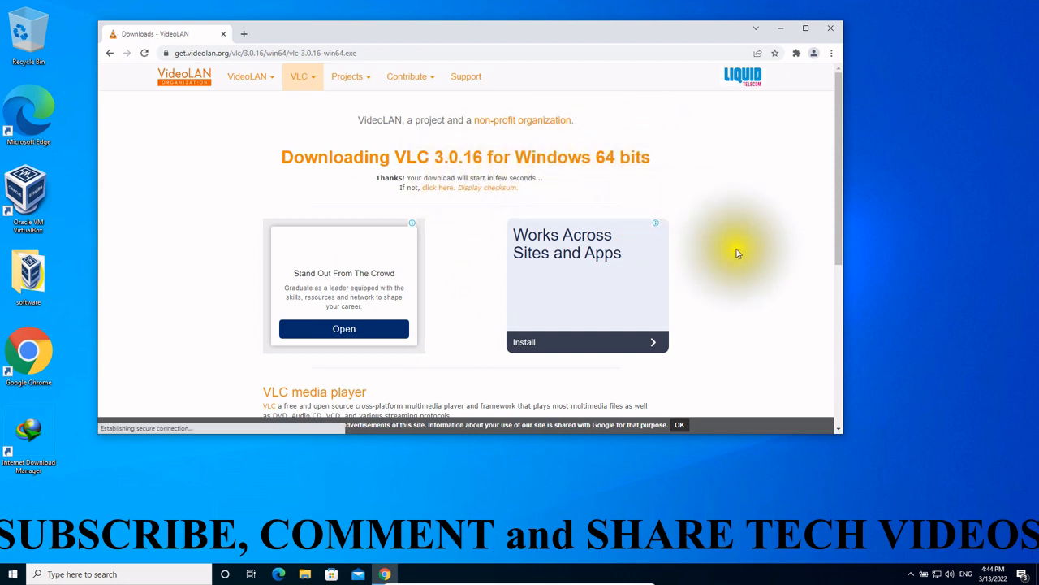
pyautogui.scroll(-3)
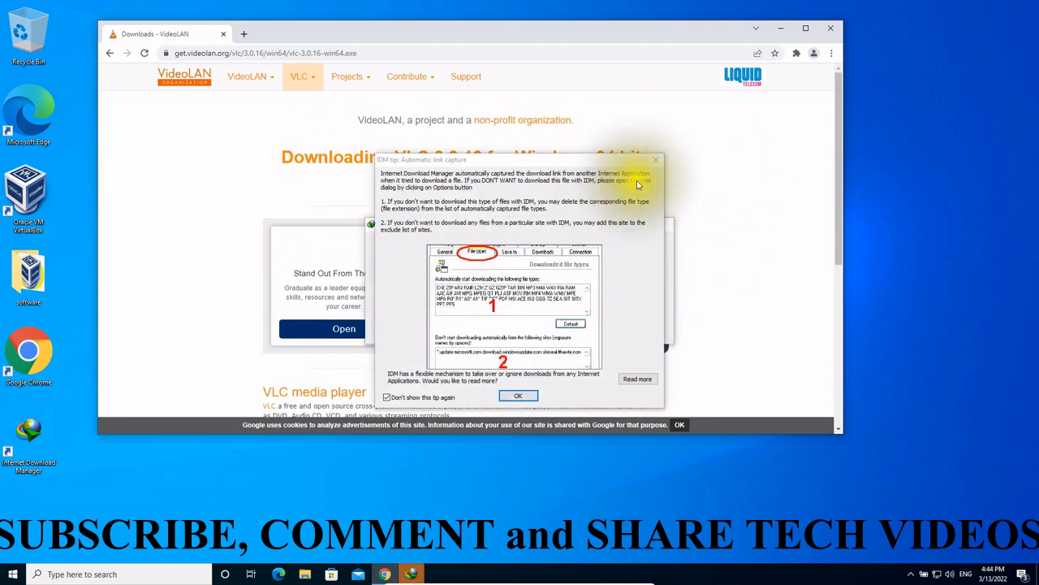
# - Download the 40.78 MB VLC installer with Internet Download Manager and open its Downloads\Programs folder
pyautogui.click(518, 396)
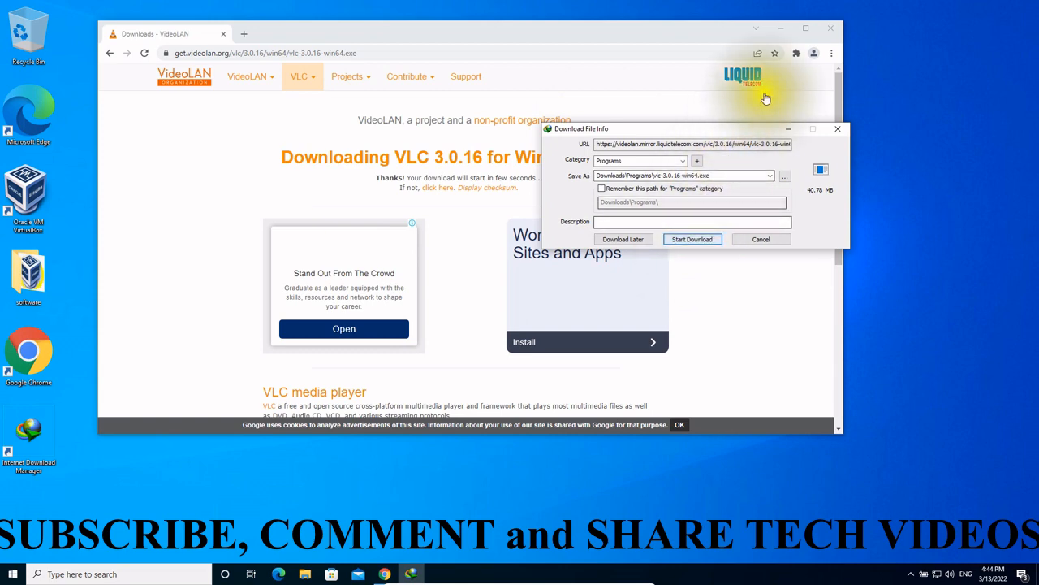
pyautogui.click(692, 239)
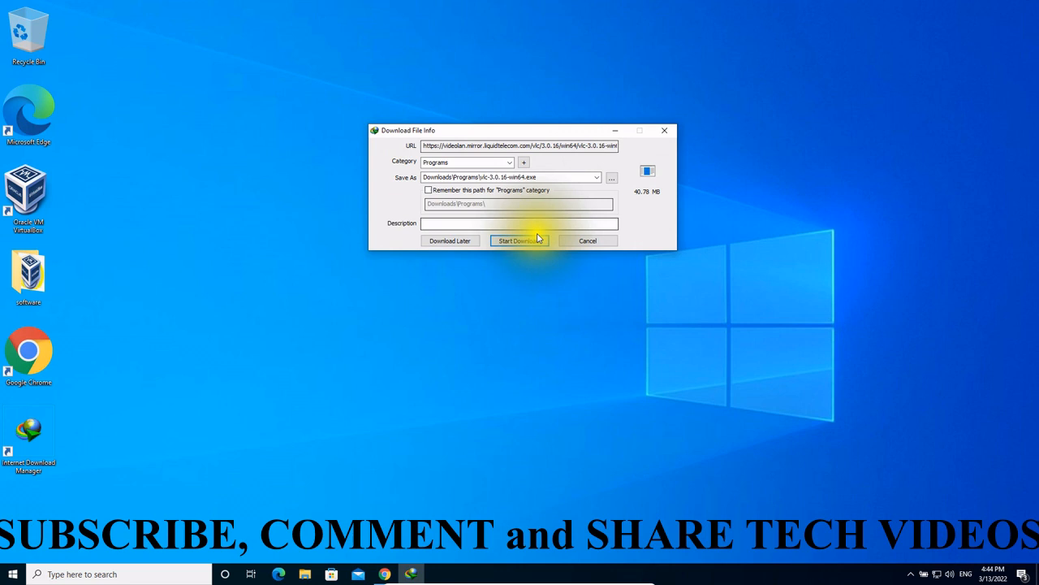
pyautogui.click(520, 240)
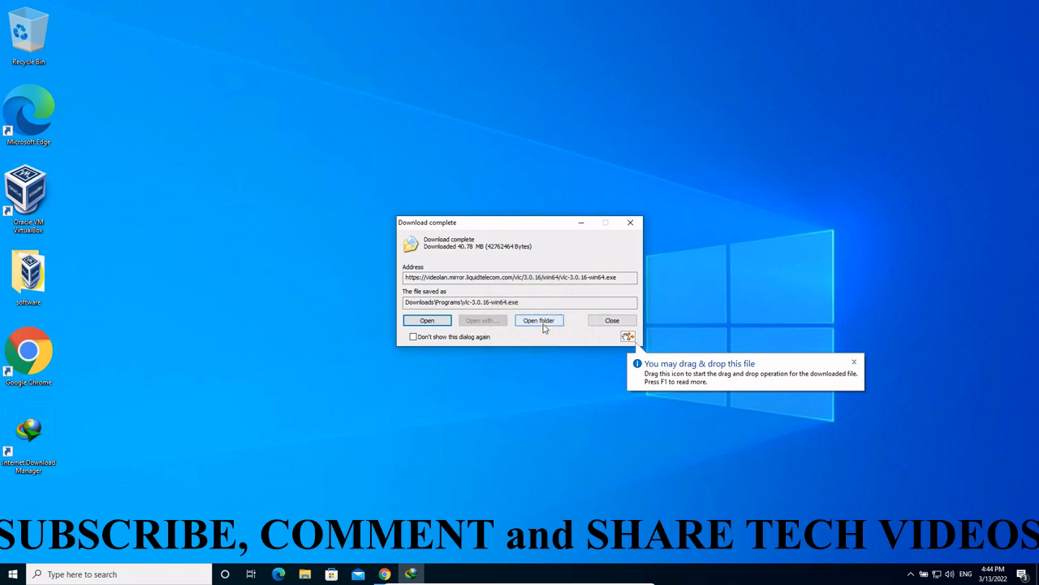
pyautogui.click(612, 320)
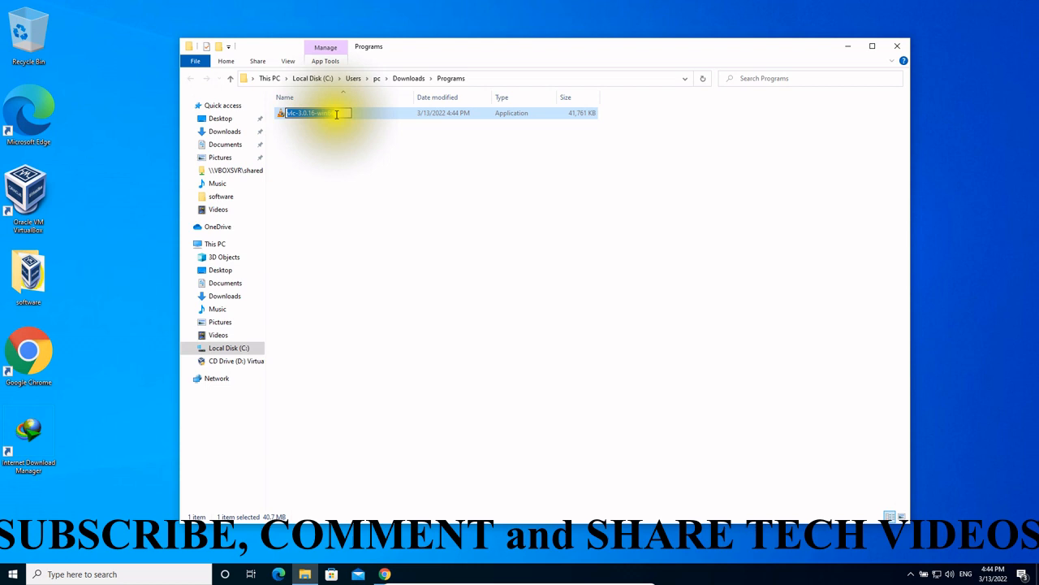
# - Launch the vlc-3.0.16-win64 installer from the Programs folder, bringing up the UAC prompt
pyautogui.rightClick(308, 114)
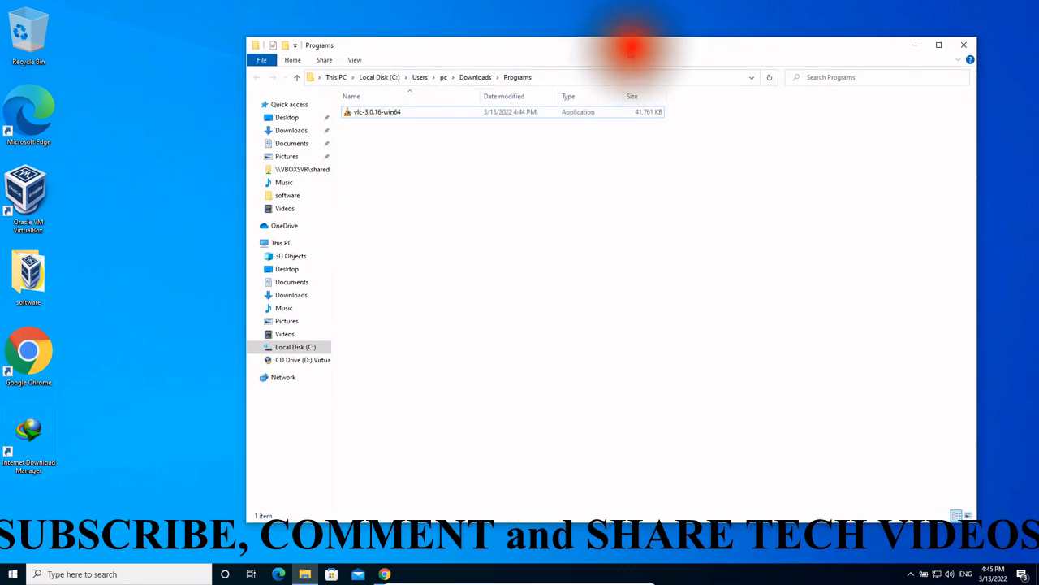
pyautogui.click(377, 110)
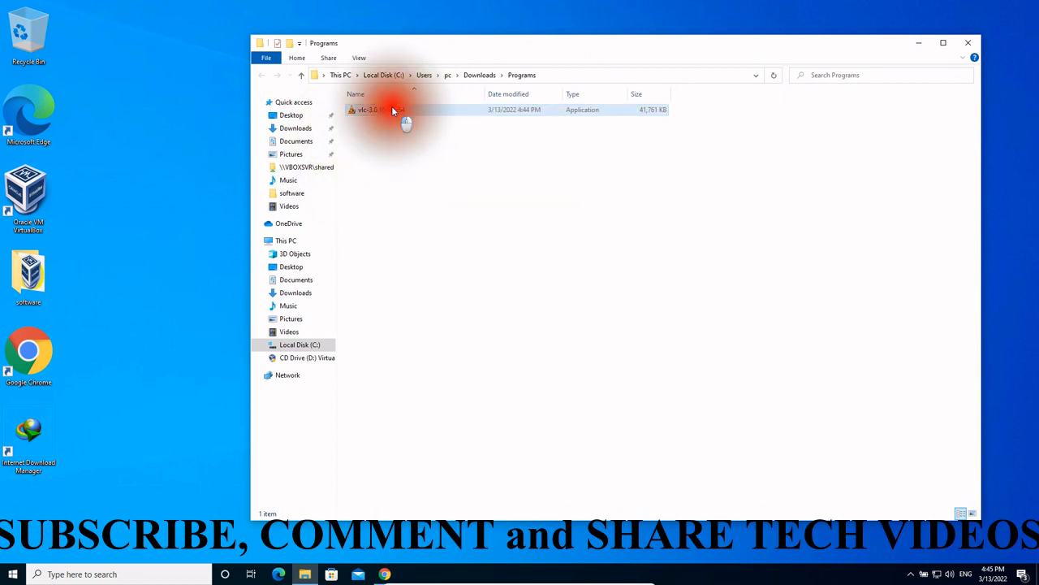
pyautogui.click(380, 111)
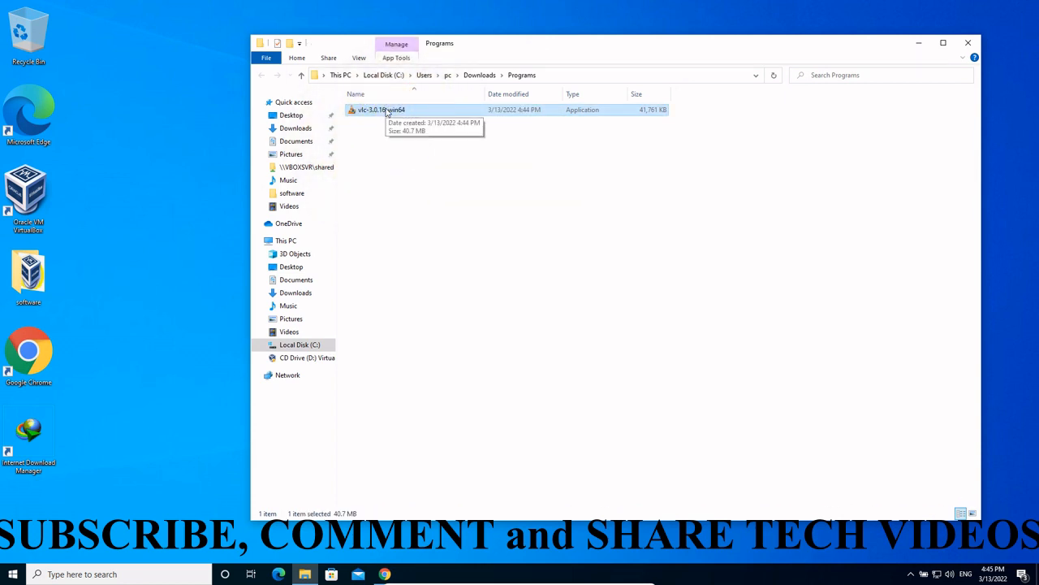
pyautogui.rightClick(380, 111)
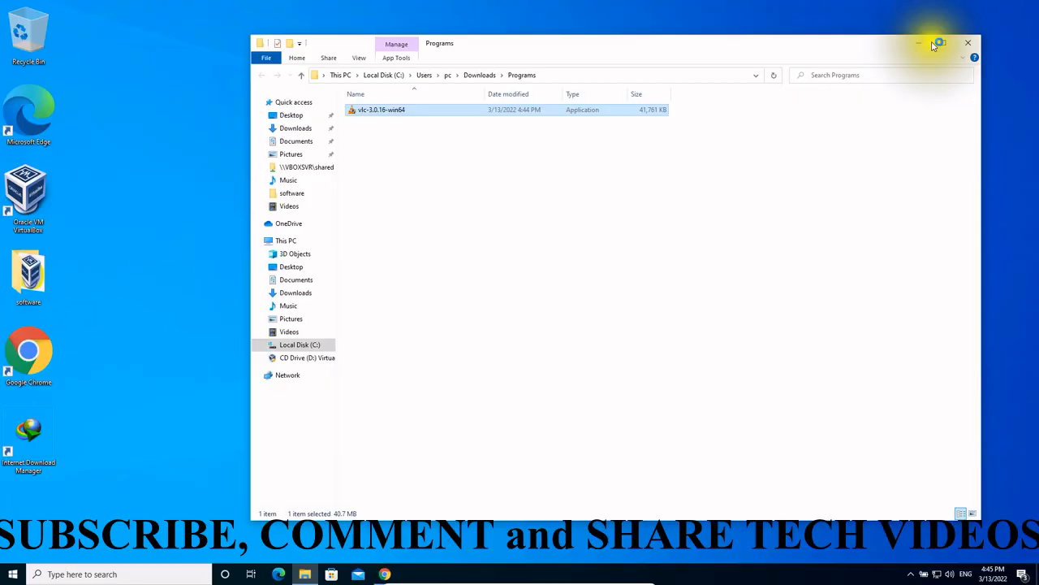
pyautogui.doubleClick(380, 110)
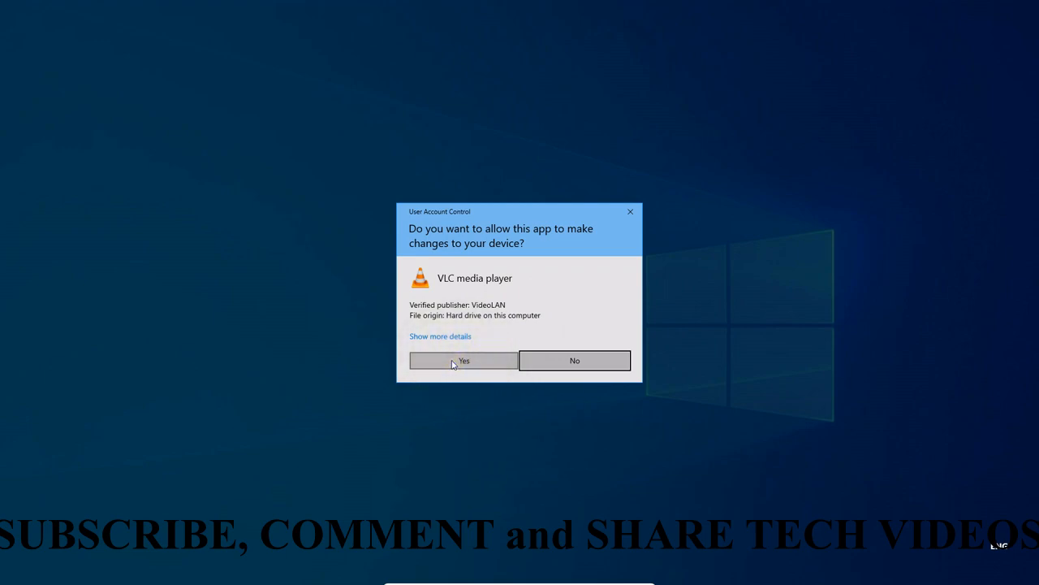
# - Allow the installer to run and keep English as the setup language, reaching the welcome page
pyautogui.click(465, 361)
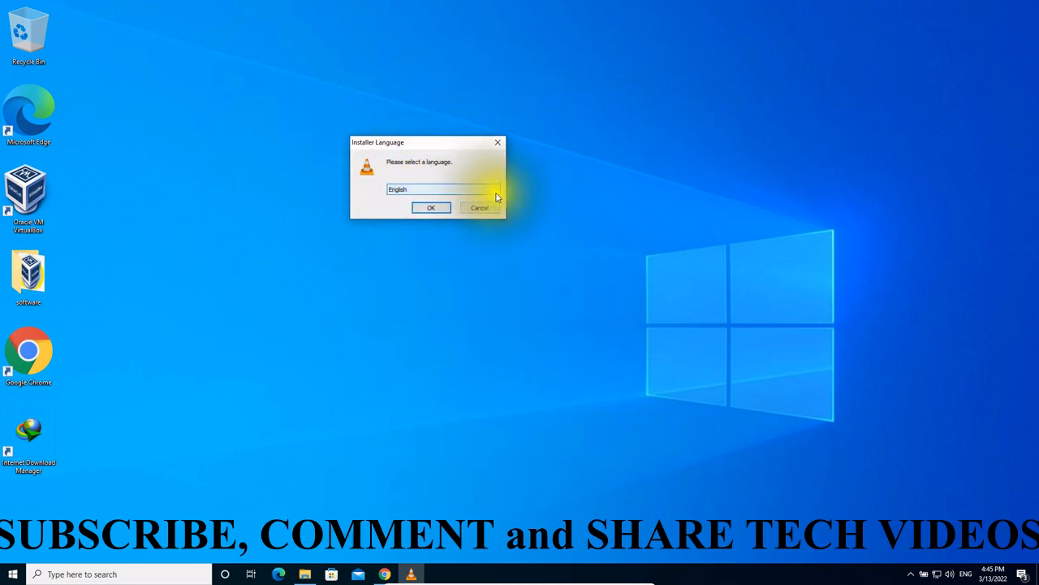
pyautogui.click(496, 189)
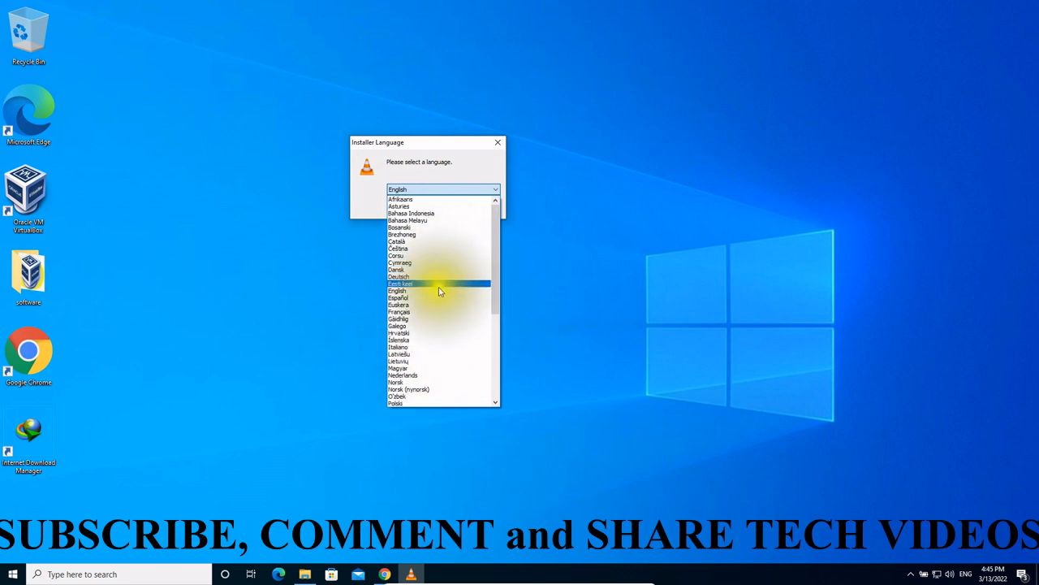
pyautogui.click(397, 291)
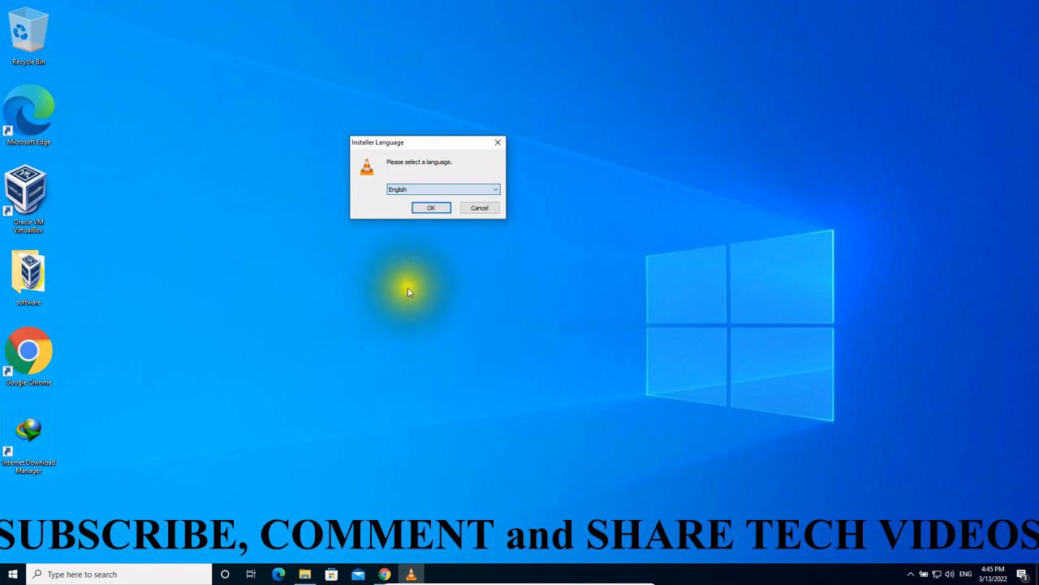
pyautogui.click(432, 208)
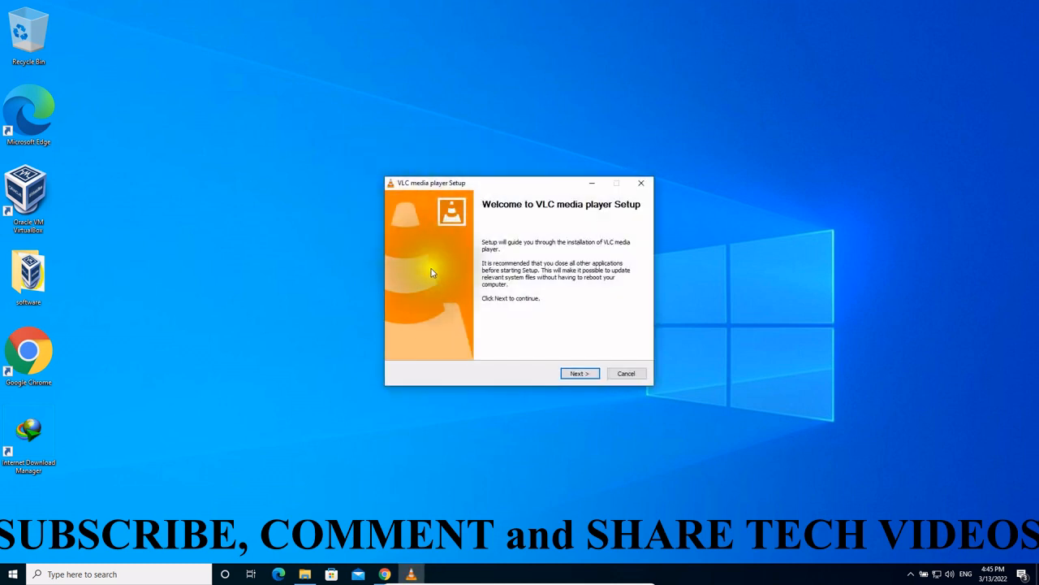
pyautogui.moveTo(542, 312)
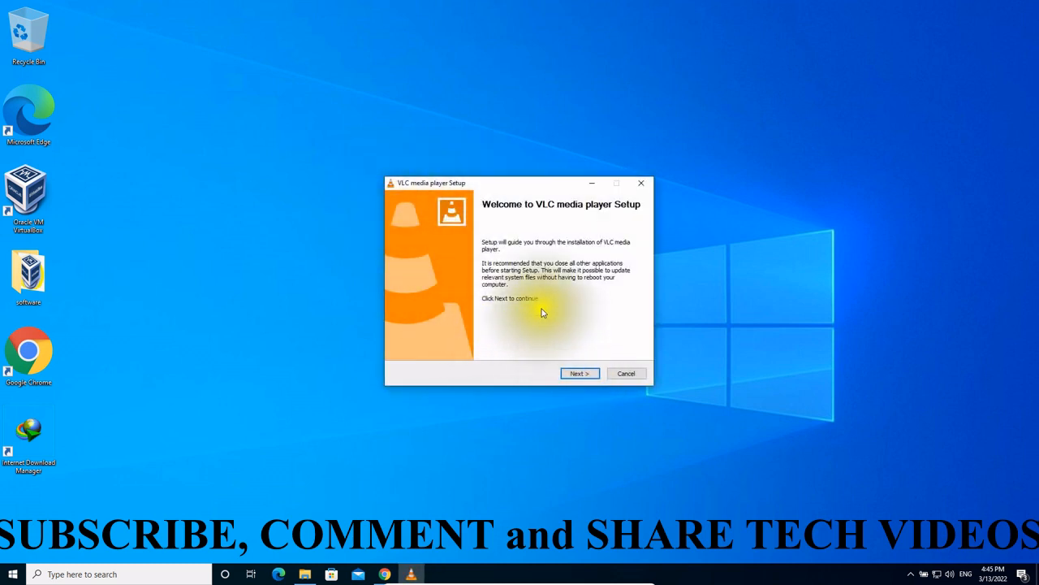
# - Accept the license and default components and install into Program Files\VideoLAN\VLC
pyautogui.click(580, 371)
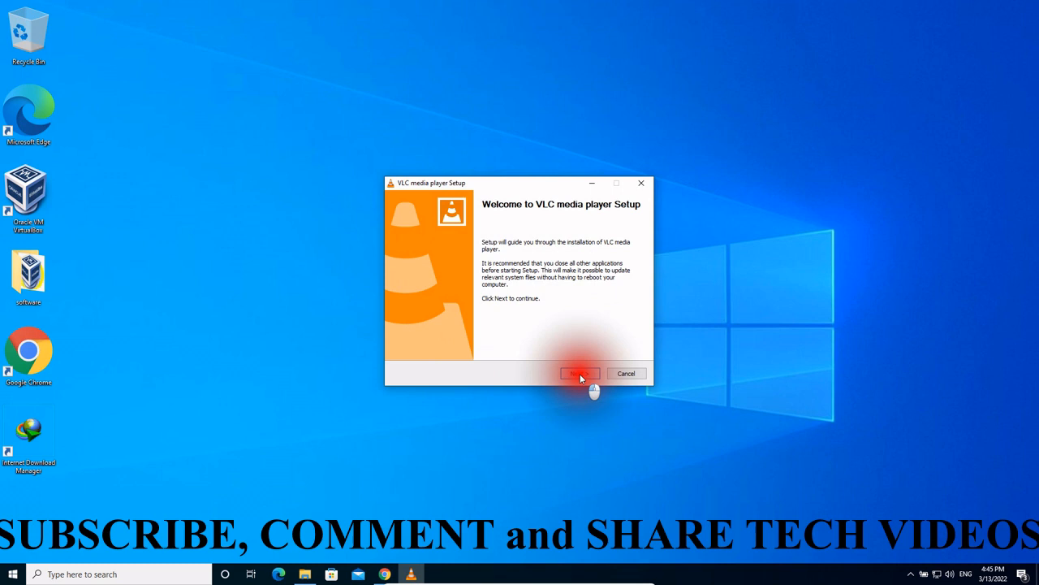
pyautogui.click(580, 372)
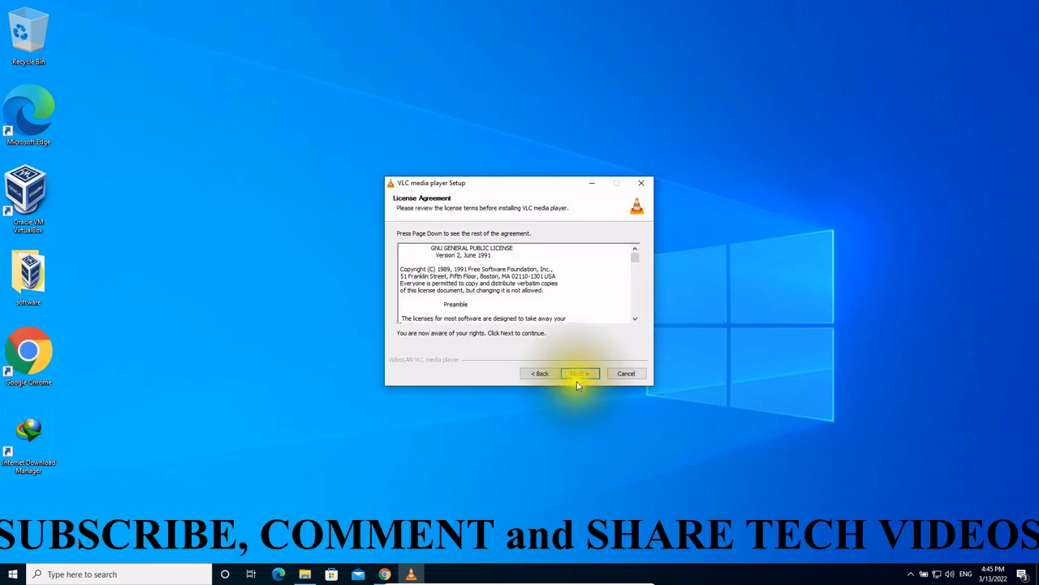
pyautogui.click(578, 372)
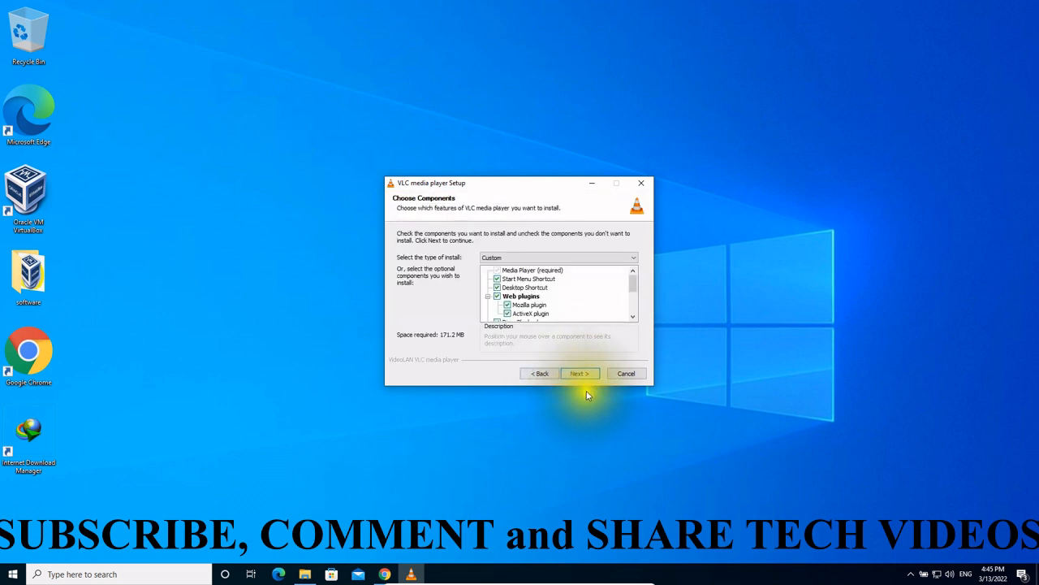
pyautogui.click(580, 372)
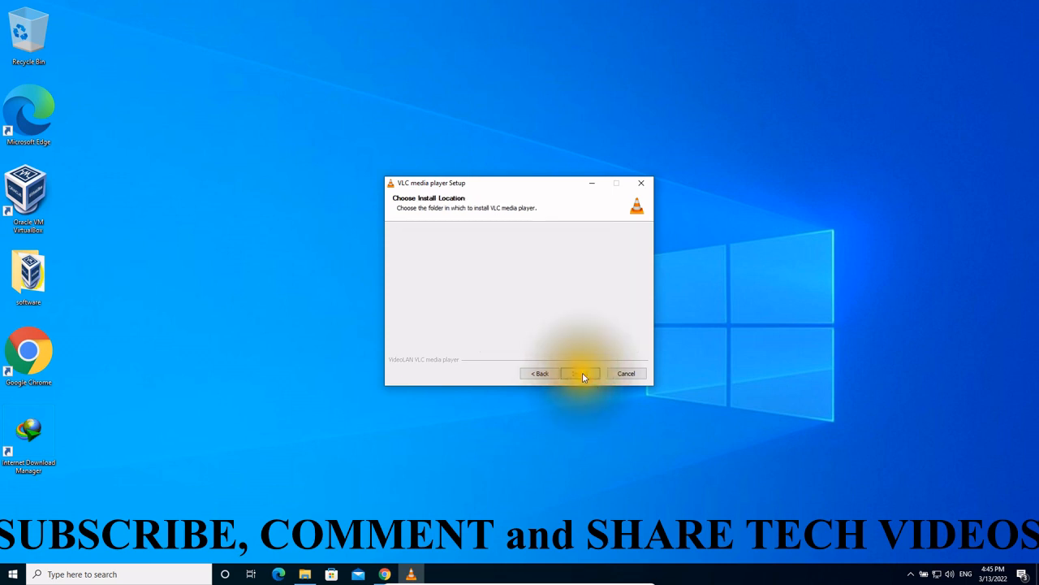
pyautogui.click(580, 371)
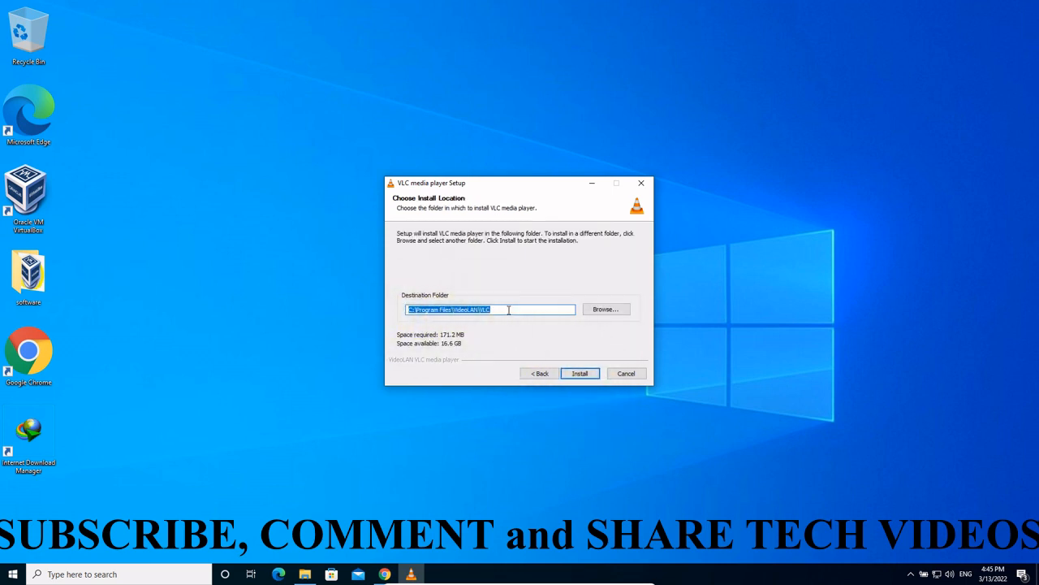
pyautogui.moveTo(508, 322)
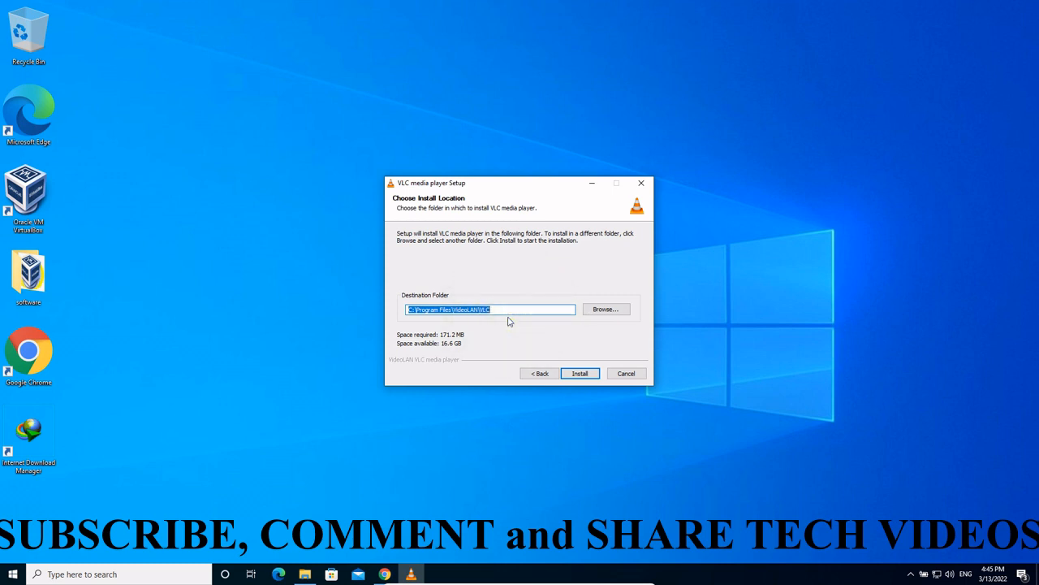
pyautogui.click(578, 372)
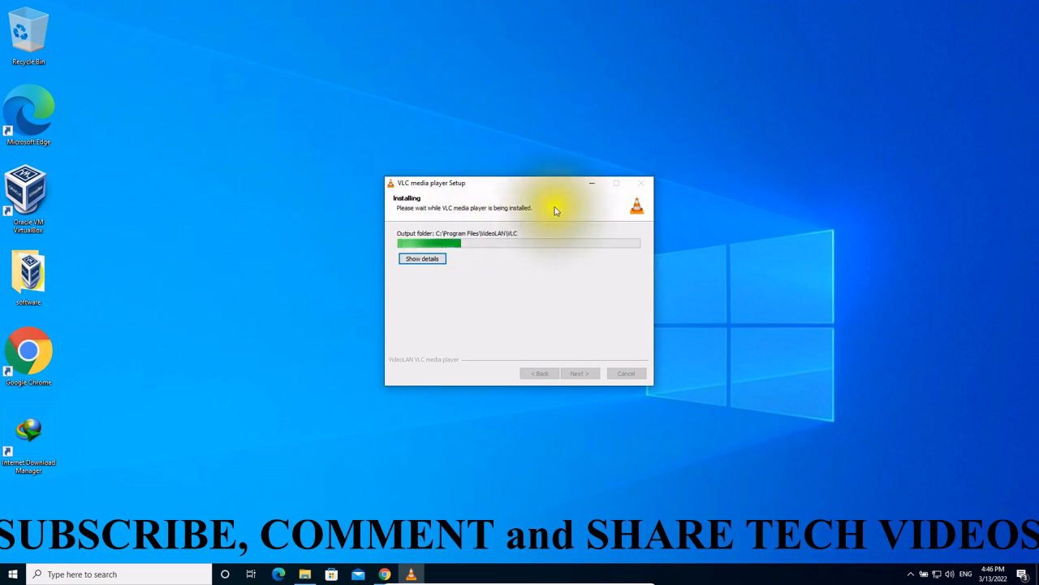
pyautogui.moveTo(568, 263)
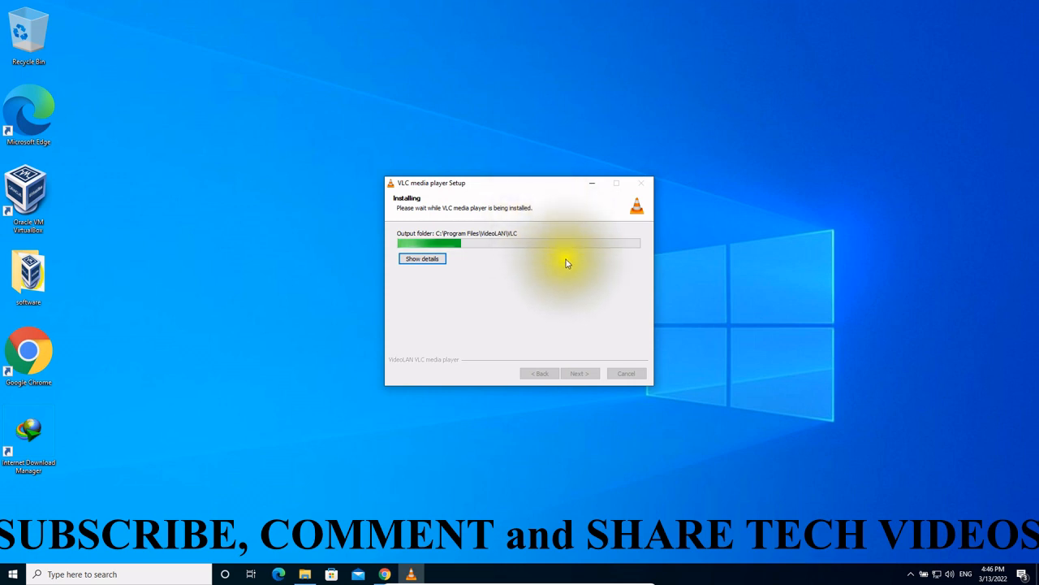
pyautogui.moveTo(518, 180)
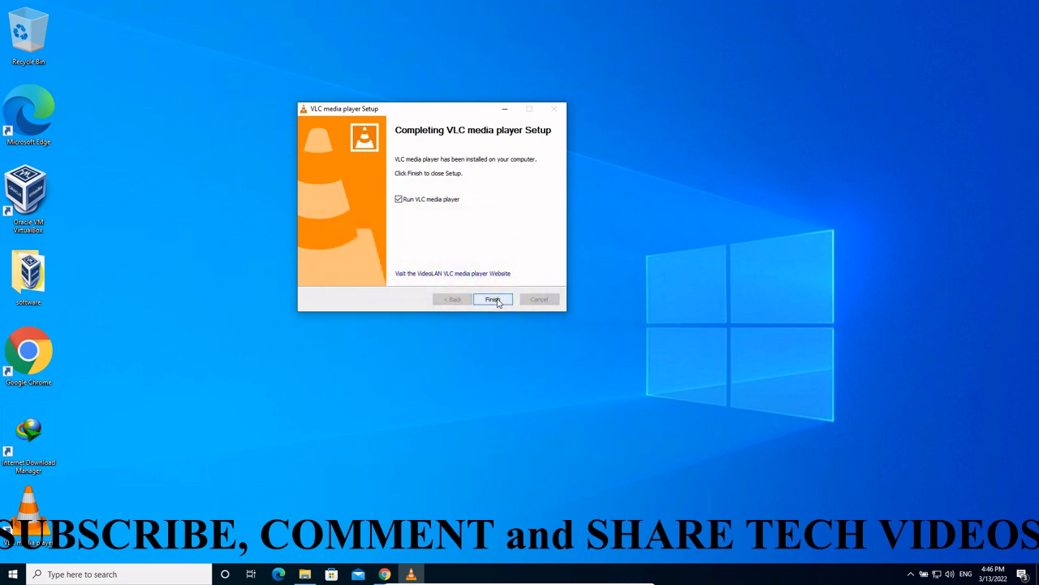
# - Finish setup with Run VLC checked and accept the Privacy and Network Access Policy
pyautogui.click(494, 299)
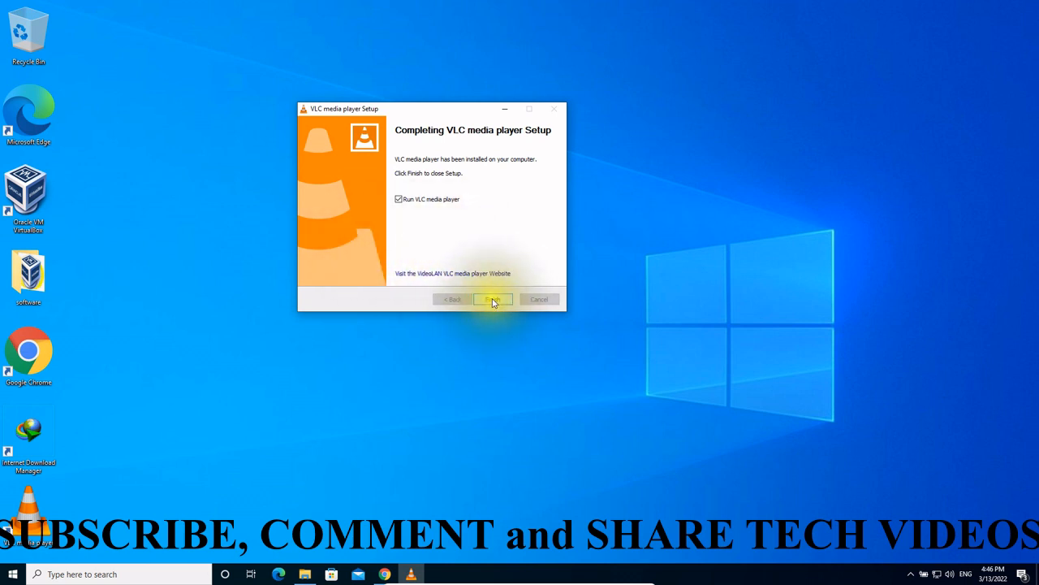
pyautogui.click(494, 299)
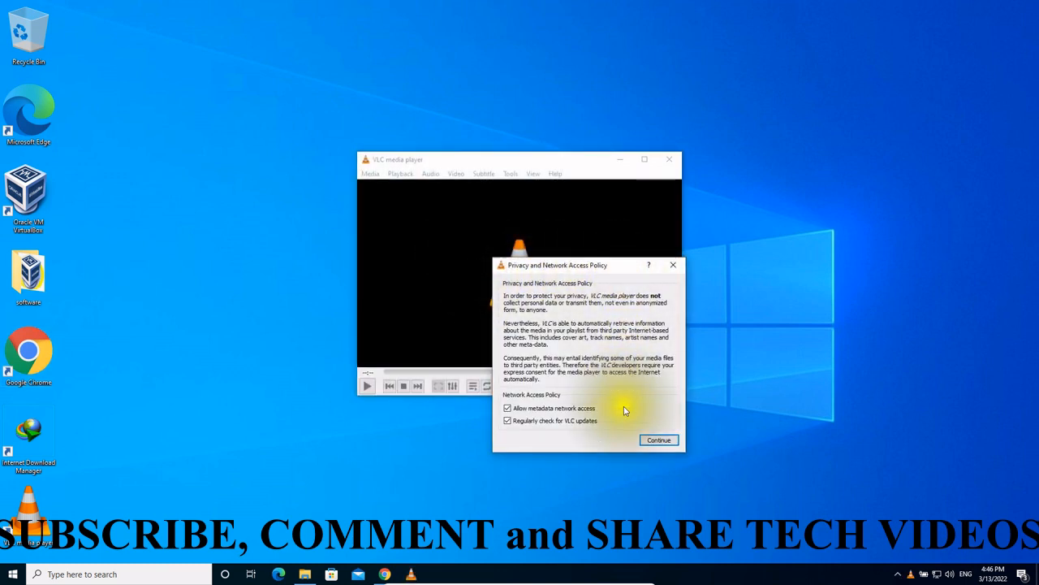
pyautogui.click(659, 438)
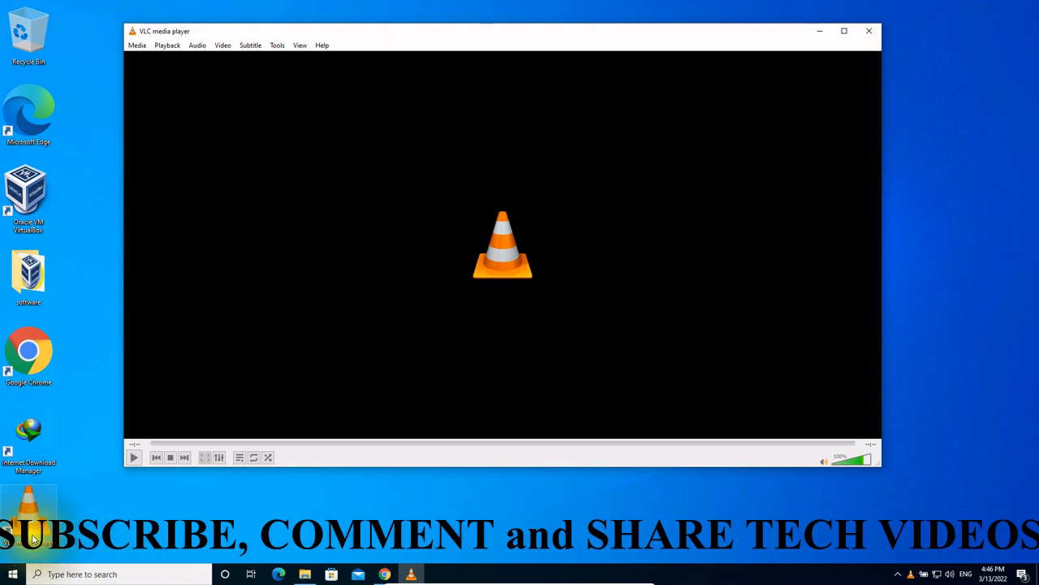
pyautogui.moveTo(679, 247)
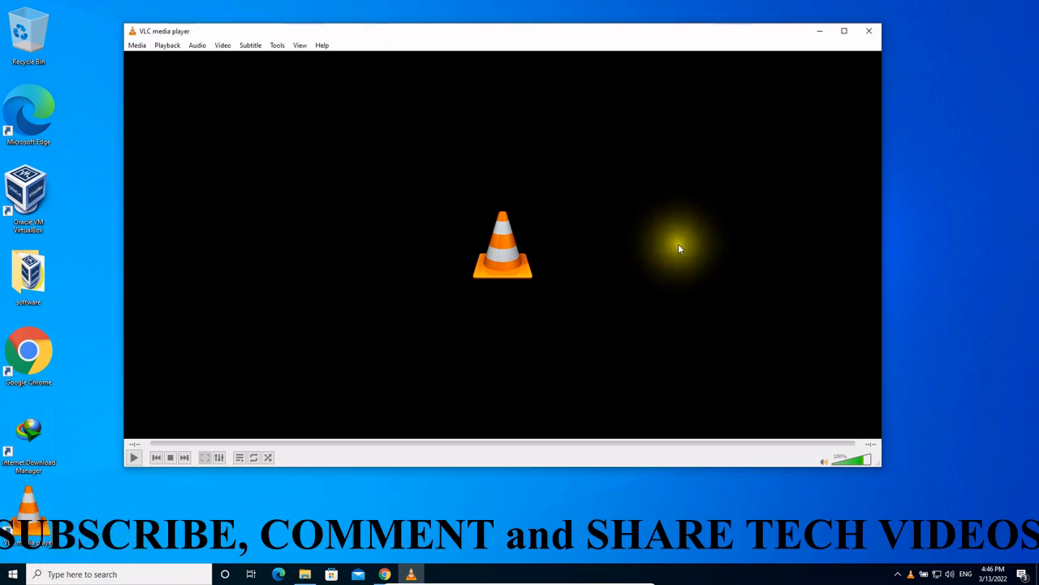
pyautogui.moveTo(696, 68)
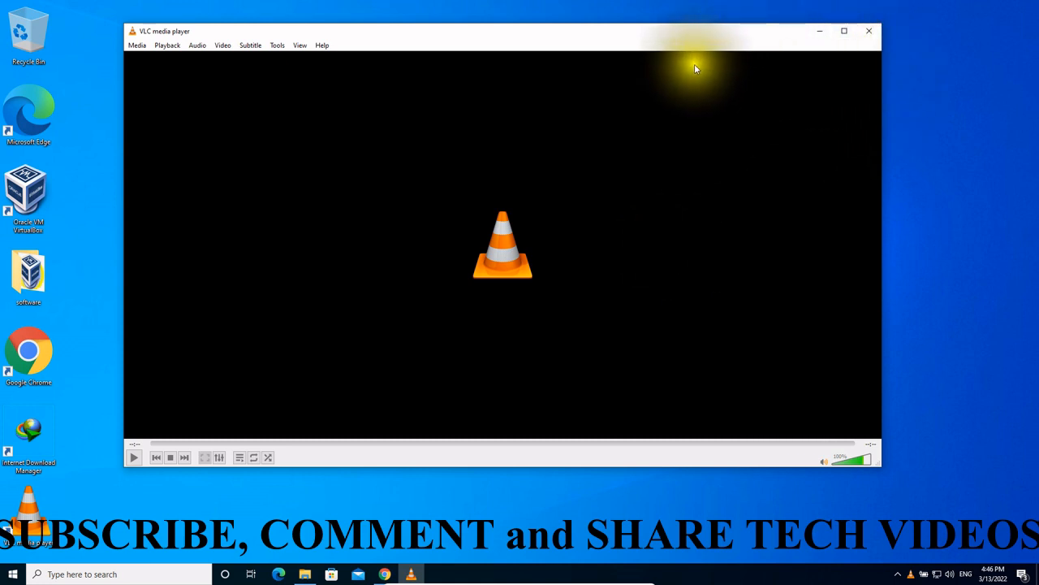
pyautogui.moveTo(611, 313)
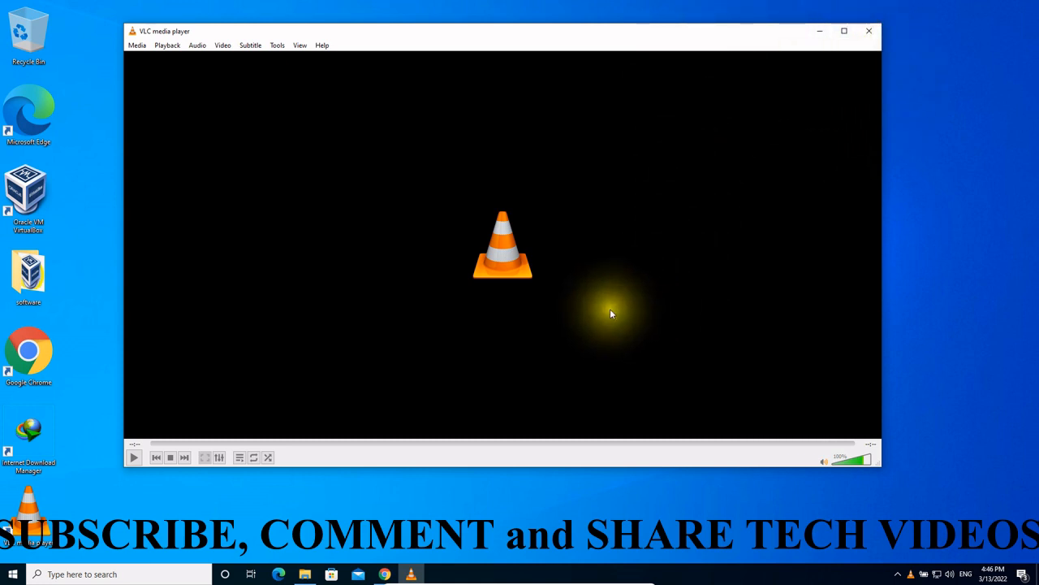